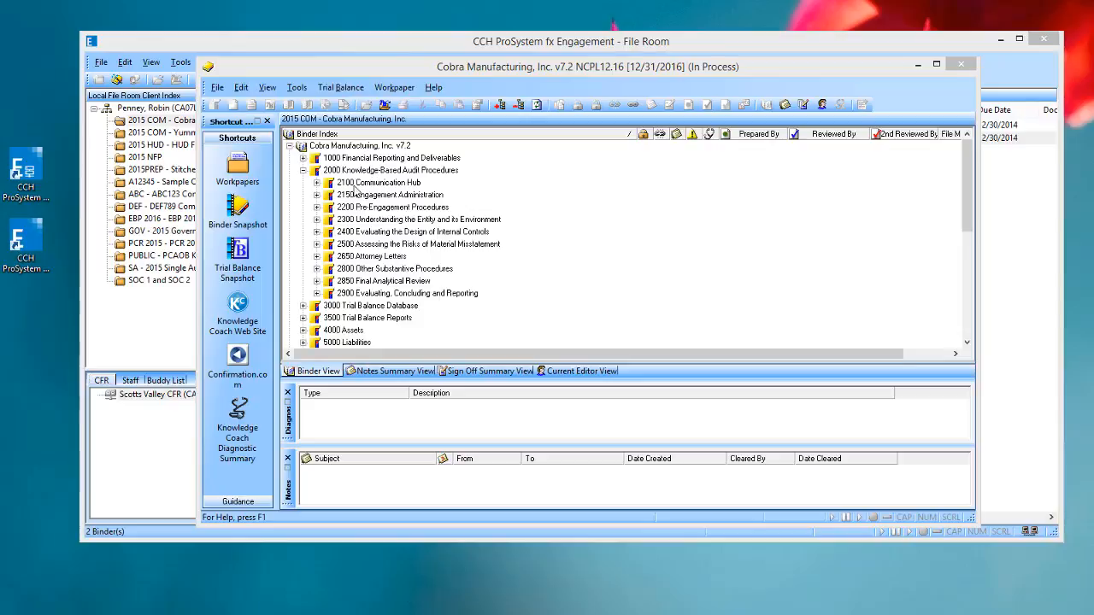
# Step: Bring up the context menu for the 2100 Communication Hub tab of the Cobra Manufacturing binder
pyautogui.rightClick(380, 182)
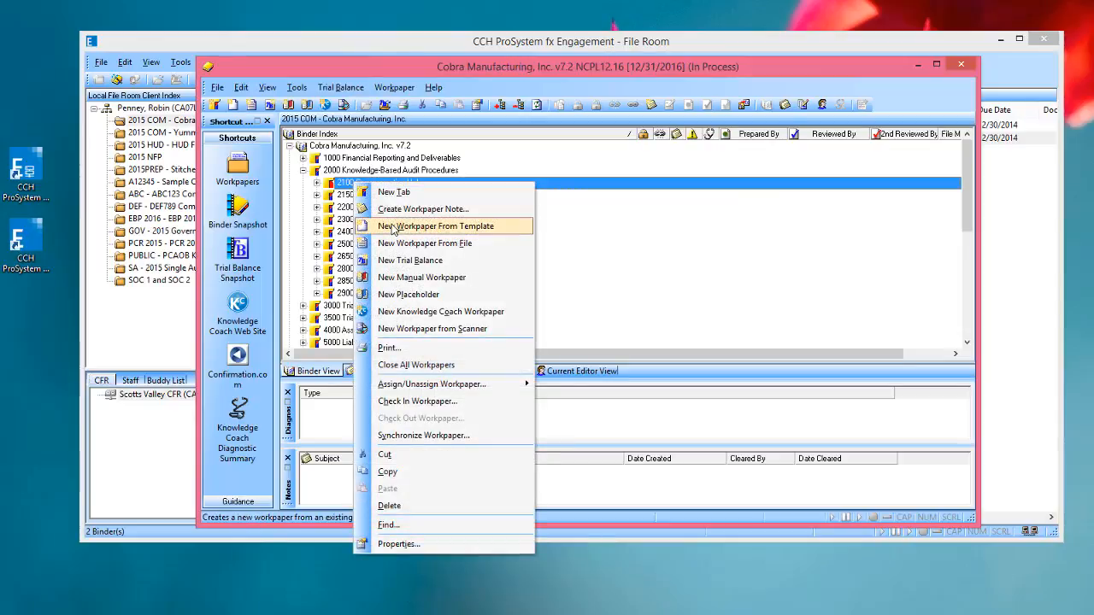
pyautogui.moveTo(441, 311)
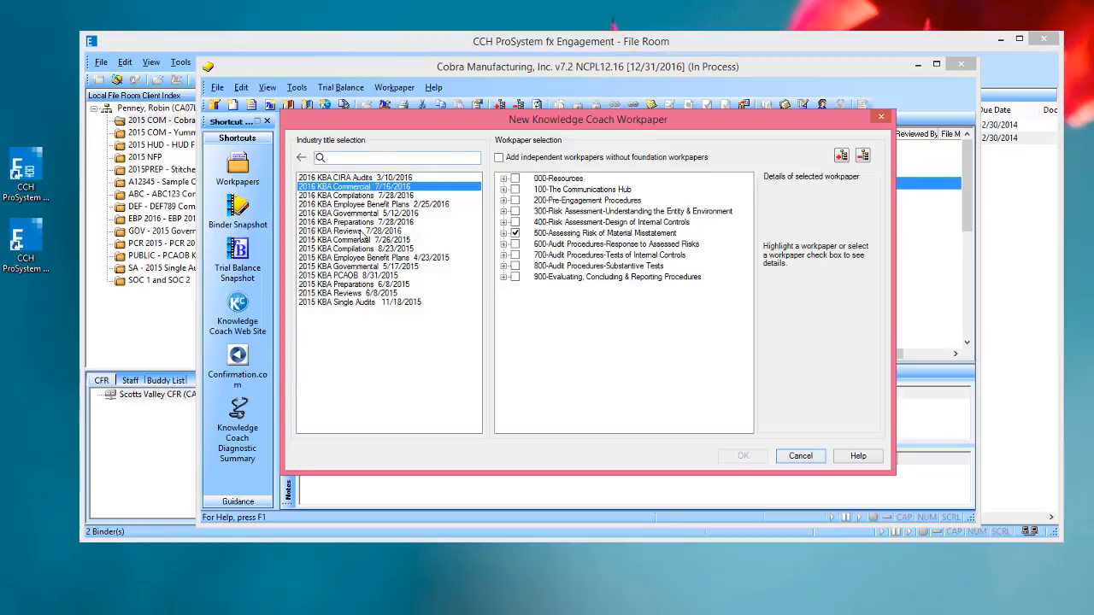
pyautogui.moveTo(487, 198)
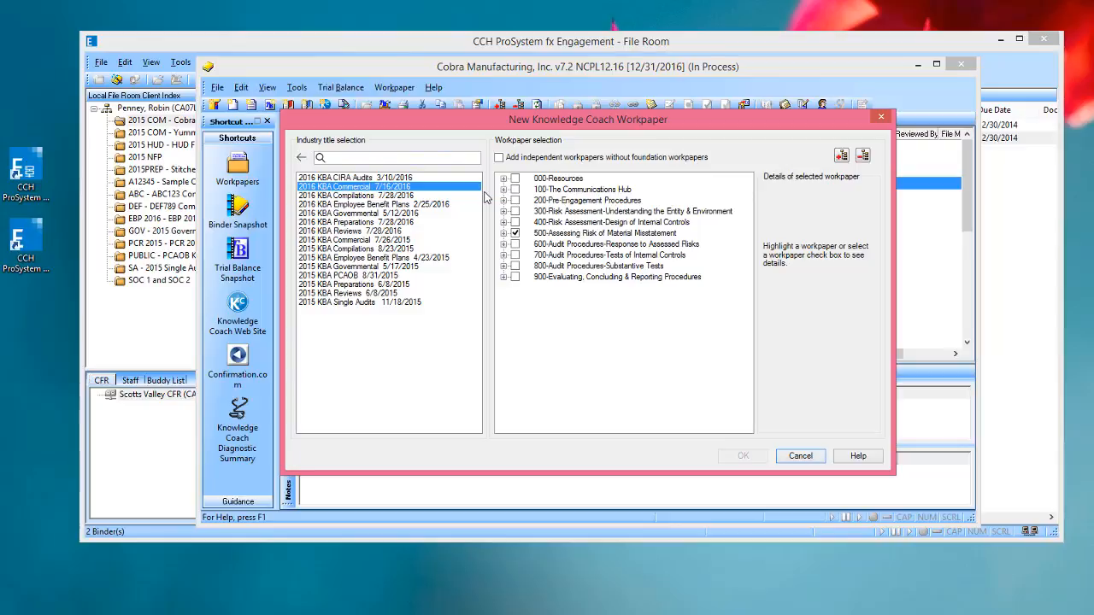
pyautogui.moveTo(540, 143)
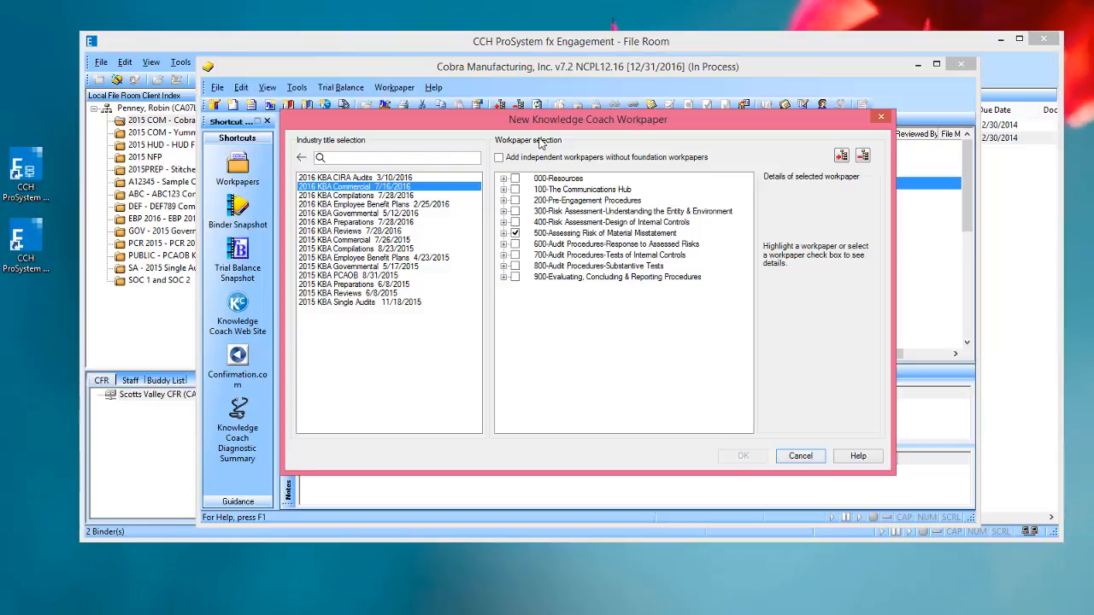
pyautogui.moveTo(552, 228)
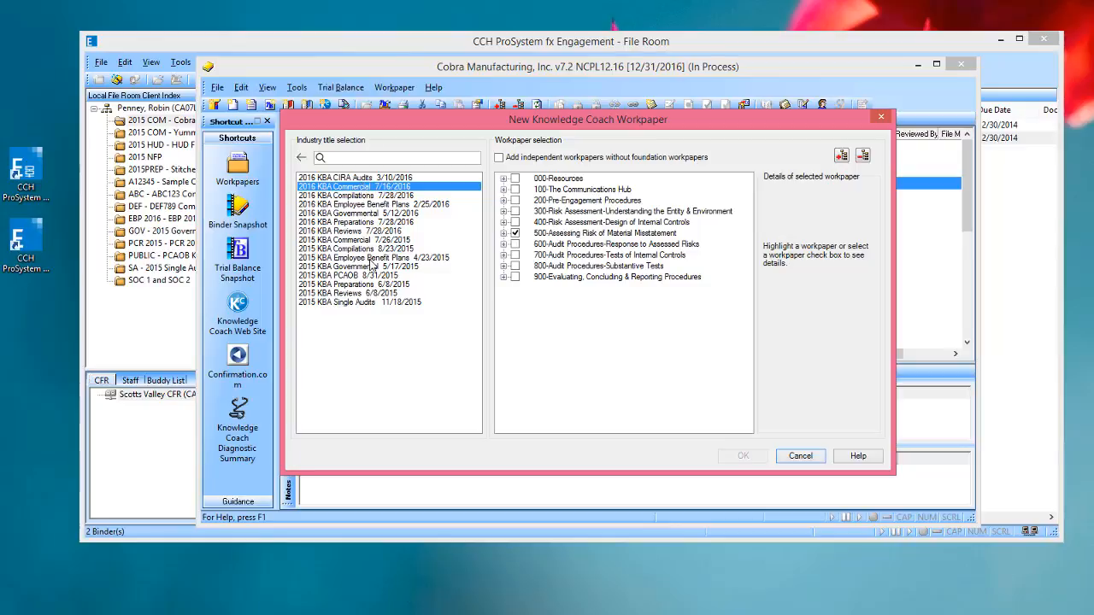
pyautogui.moveTo(371, 277)
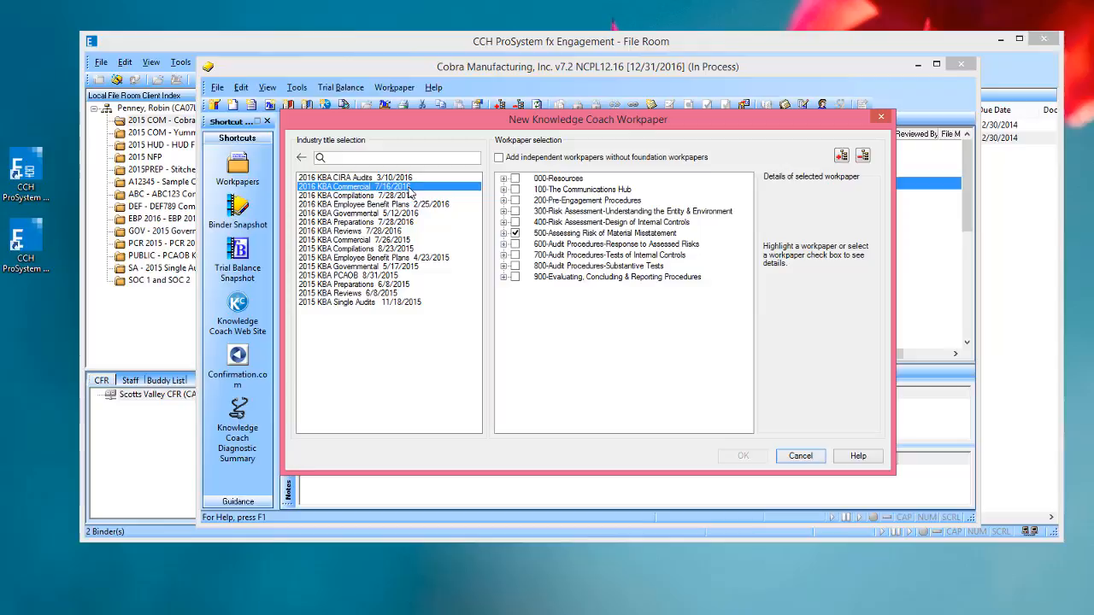
pyautogui.moveTo(425, 192)
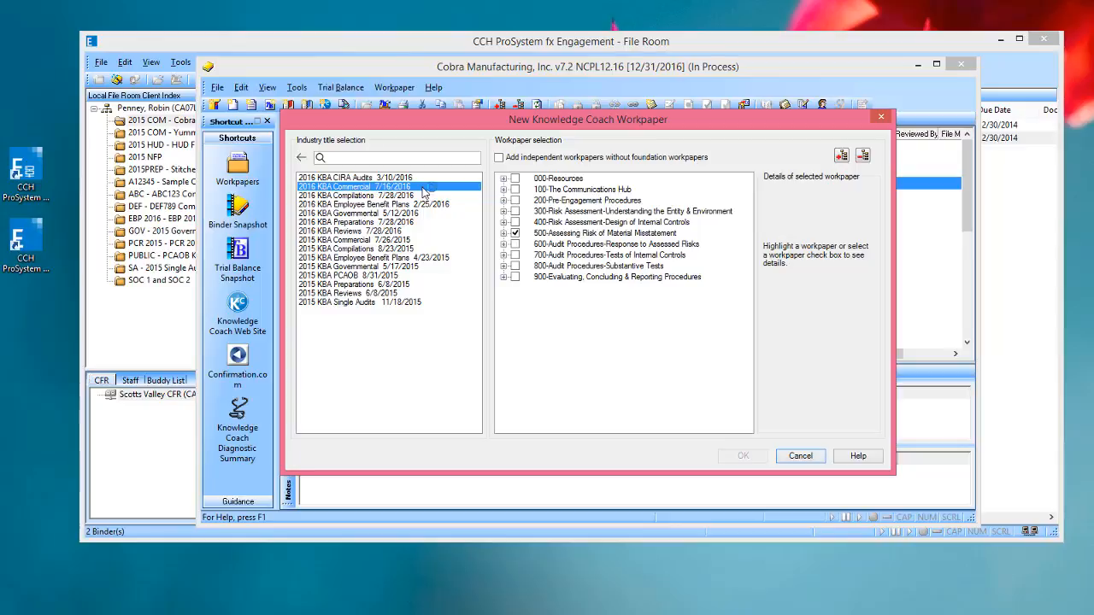
# Step: Filter the Industry title selection to the 2016 and 2015 KBA Commercial titles with 'Commer'
pyautogui.click(389, 157)
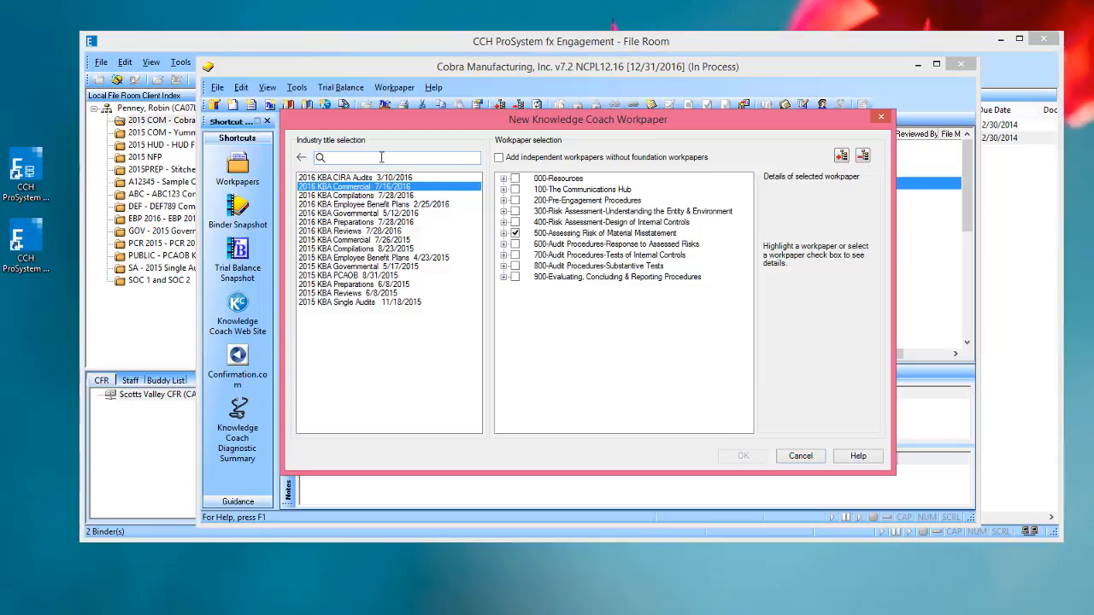
pyautogui.write('2')
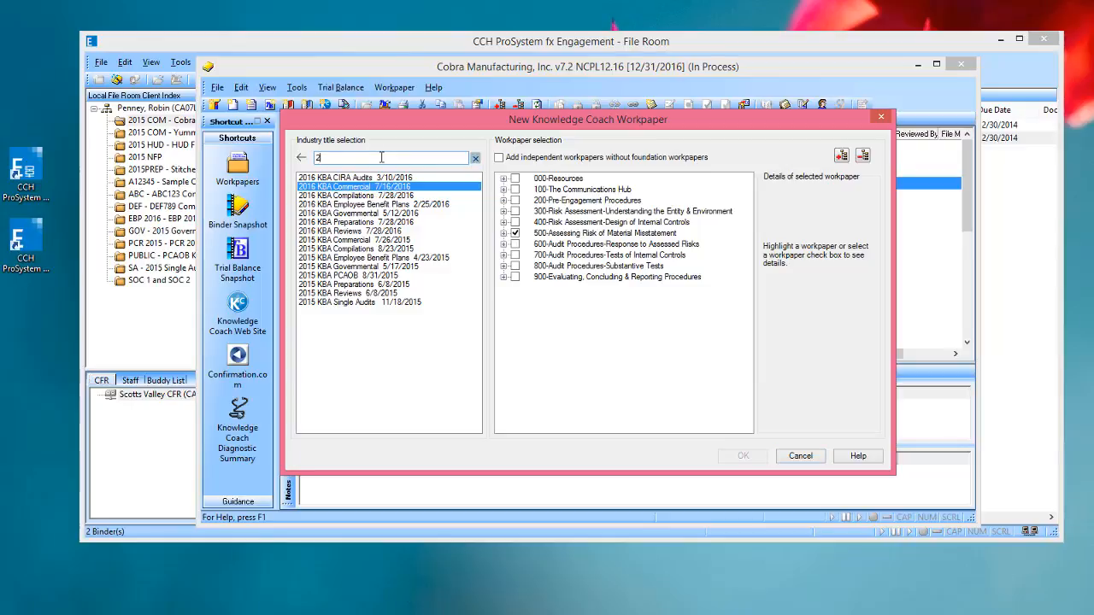
pyautogui.write('016')
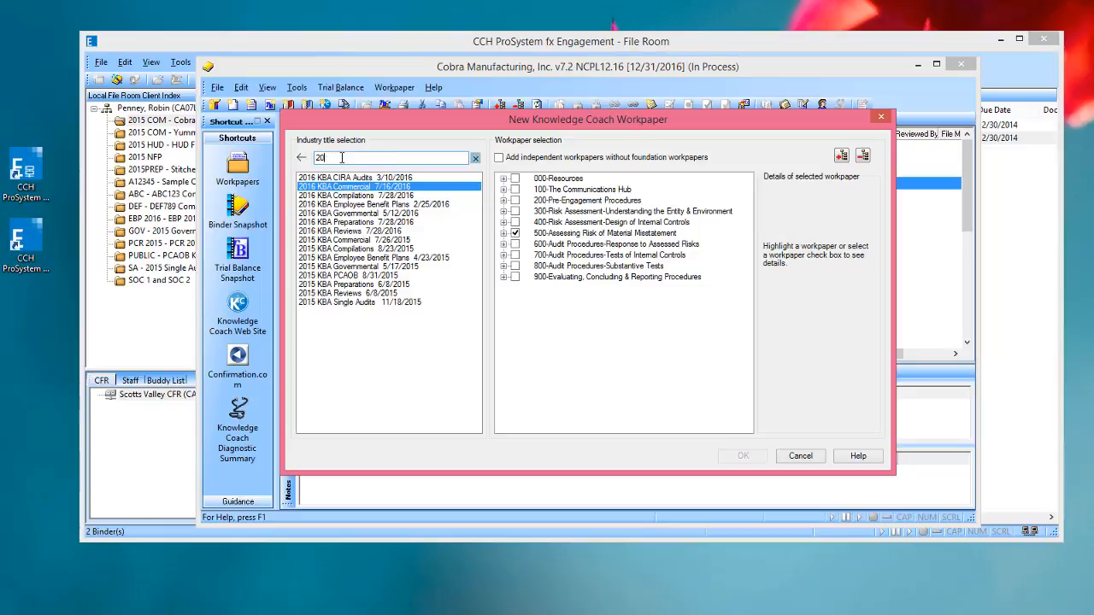
pyautogui.write('Commer')
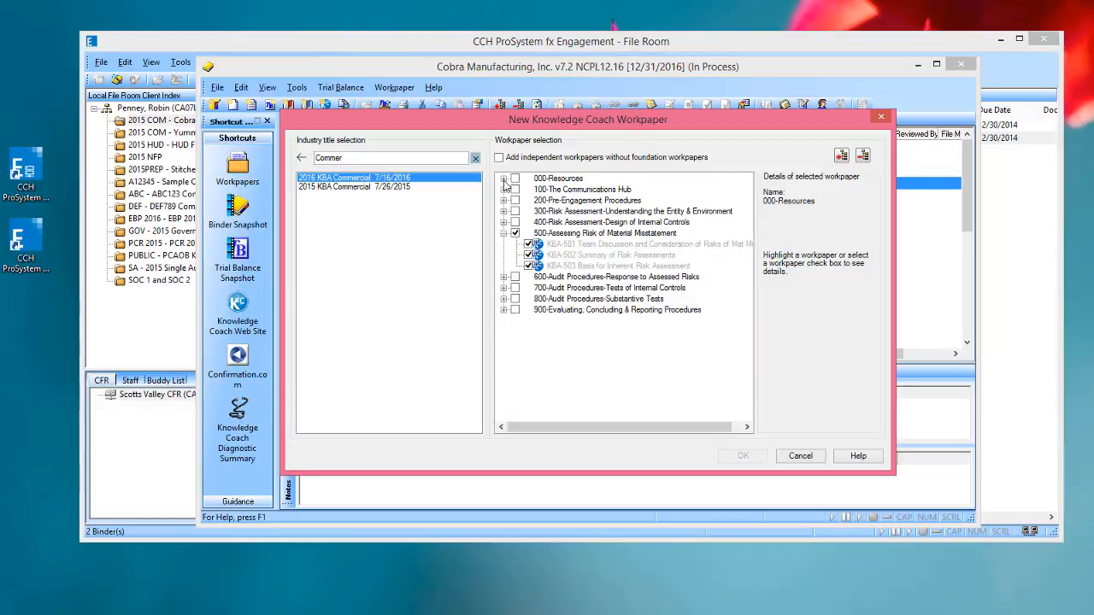
pyautogui.moveTo(614, 213)
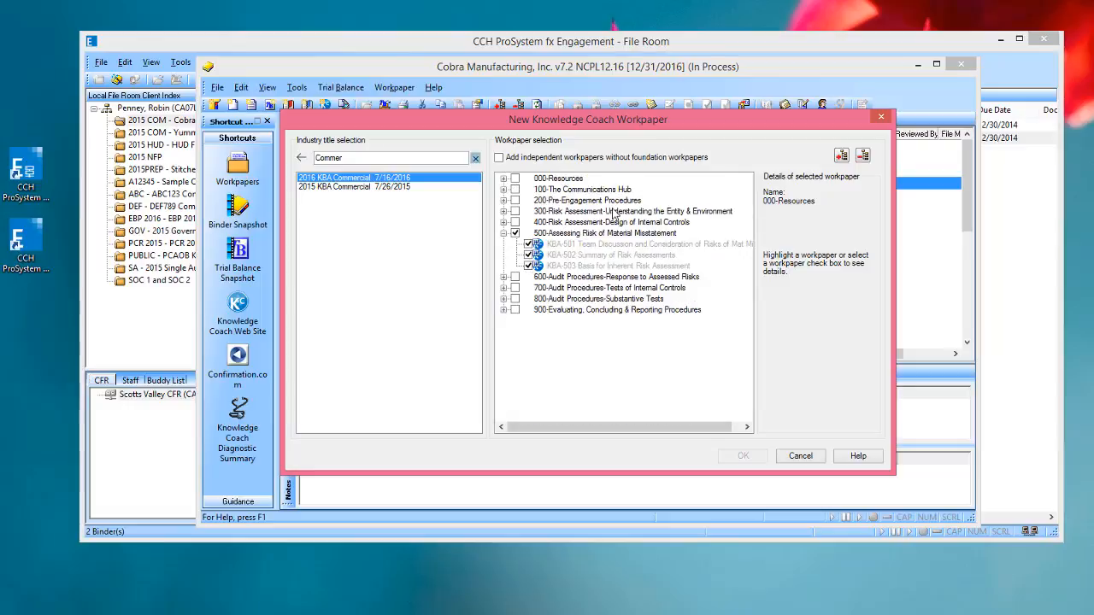
pyautogui.moveTo(593, 254)
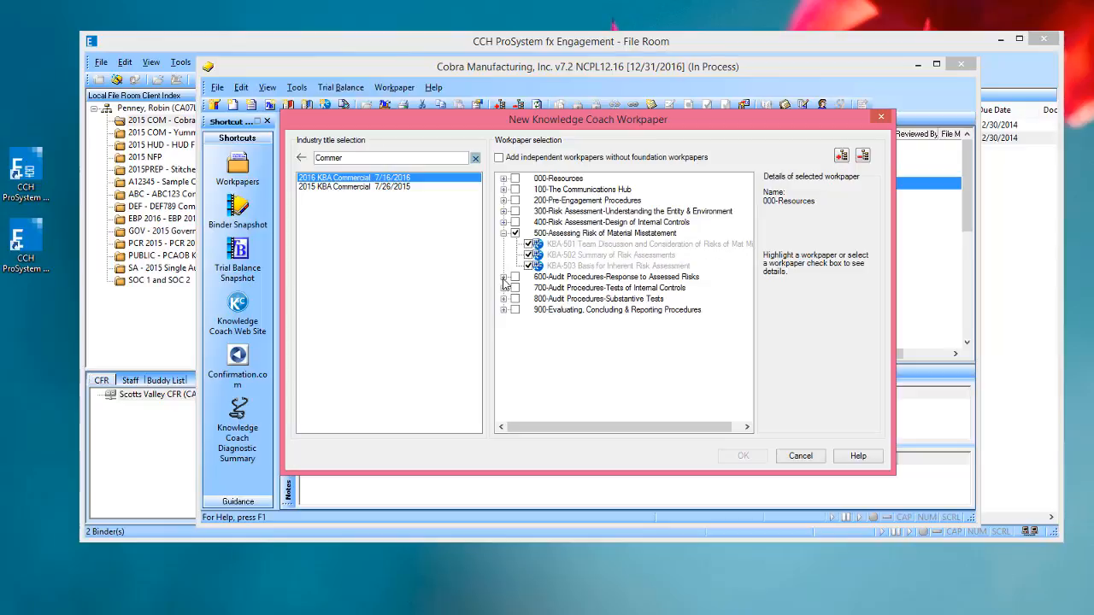
# Step: Show the 900-Evaluating, Concluding & Reporting workpapers and view AUD-905's description
pyautogui.scroll(-3)
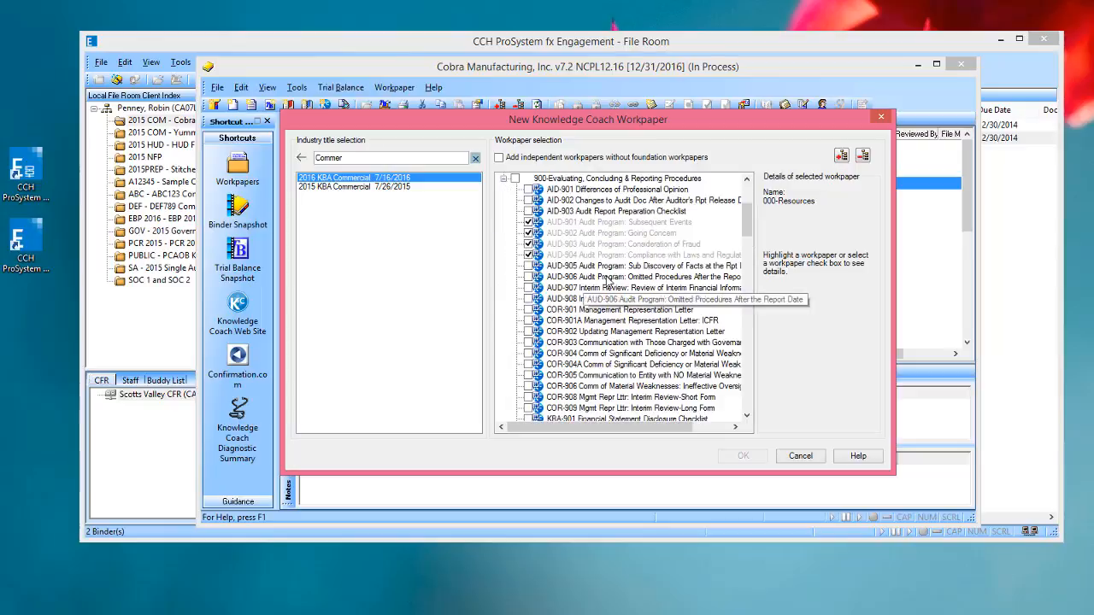
pyautogui.click(644, 266)
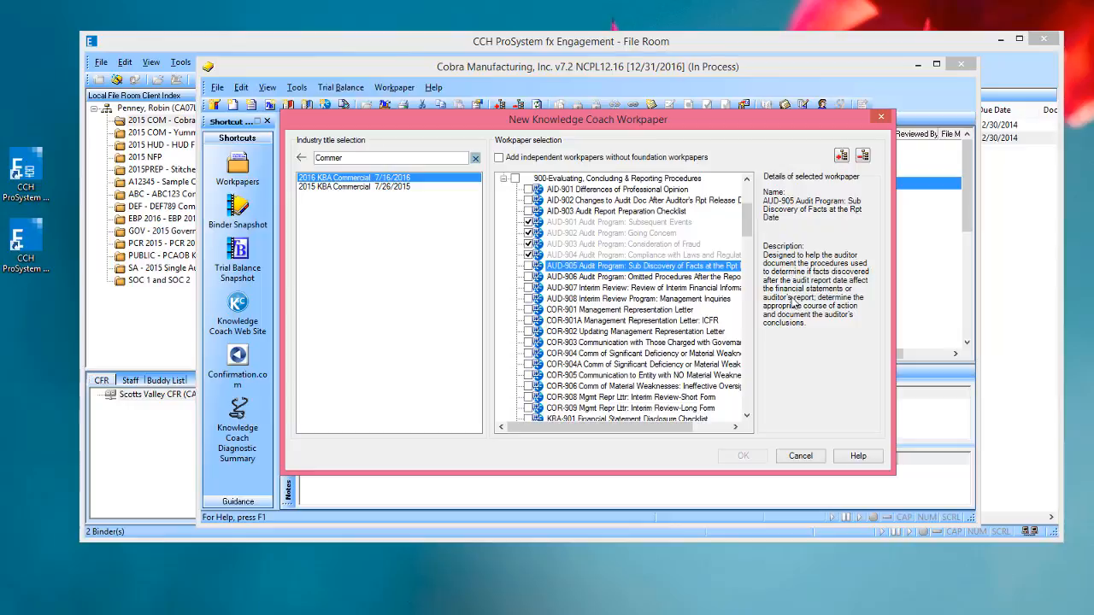
pyautogui.moveTo(793, 304)
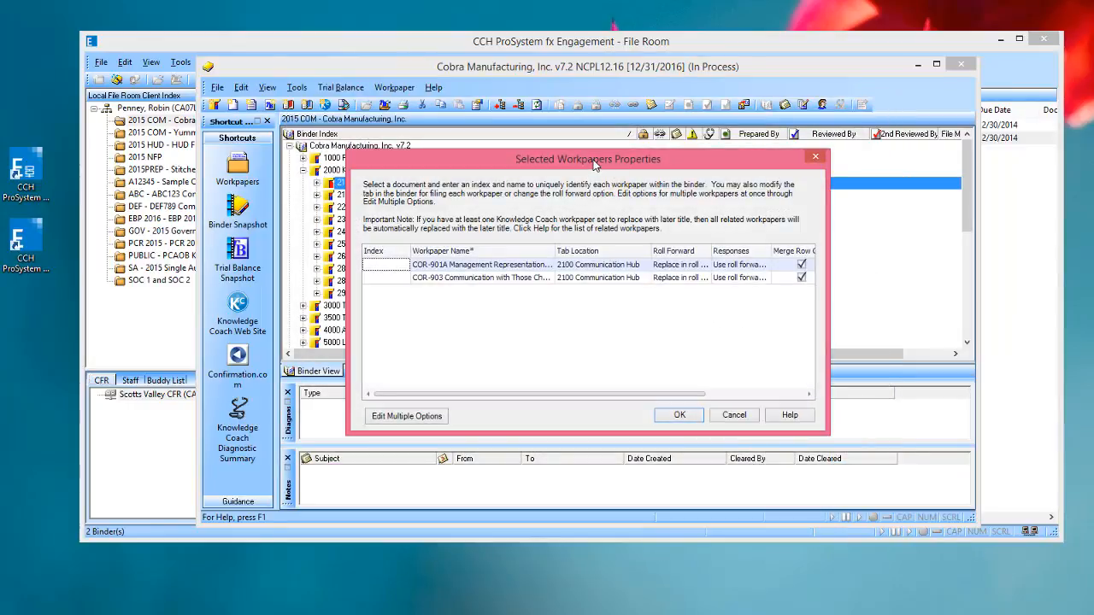
pyautogui.moveTo(408, 245)
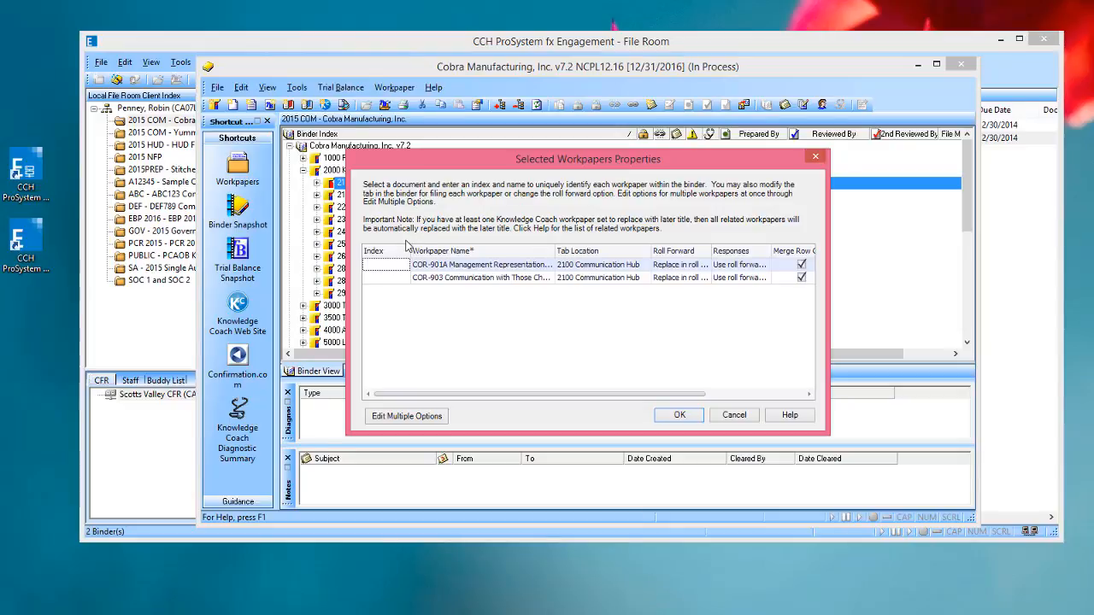
pyautogui.moveTo(476, 271)
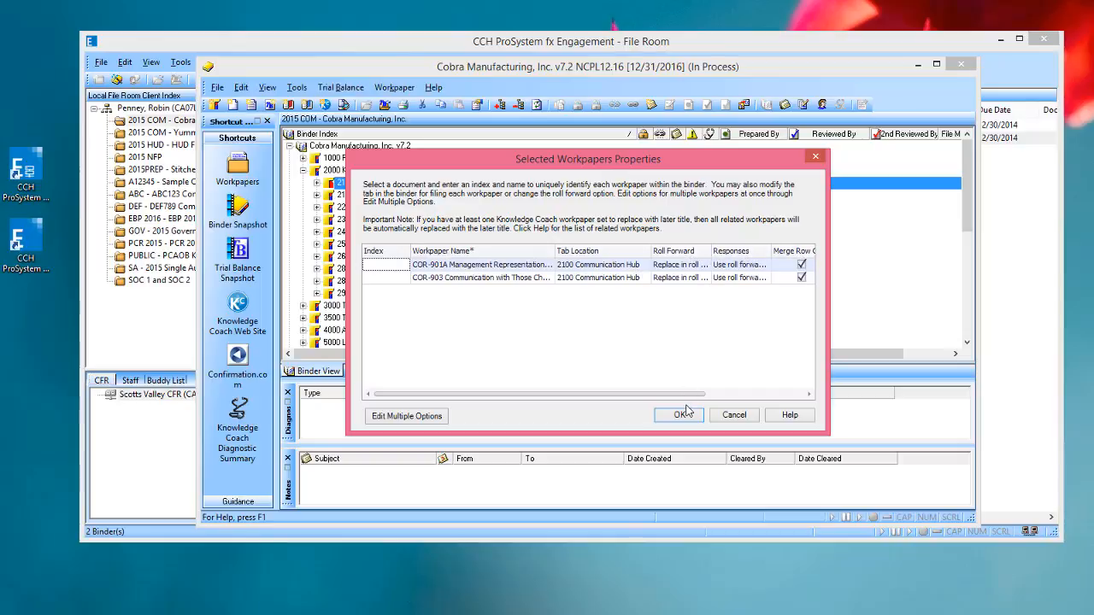
# Step: Confirm inserting COR-901A and COR-903 into the 2100 Communication Hub tab
pyautogui.click(679, 415)
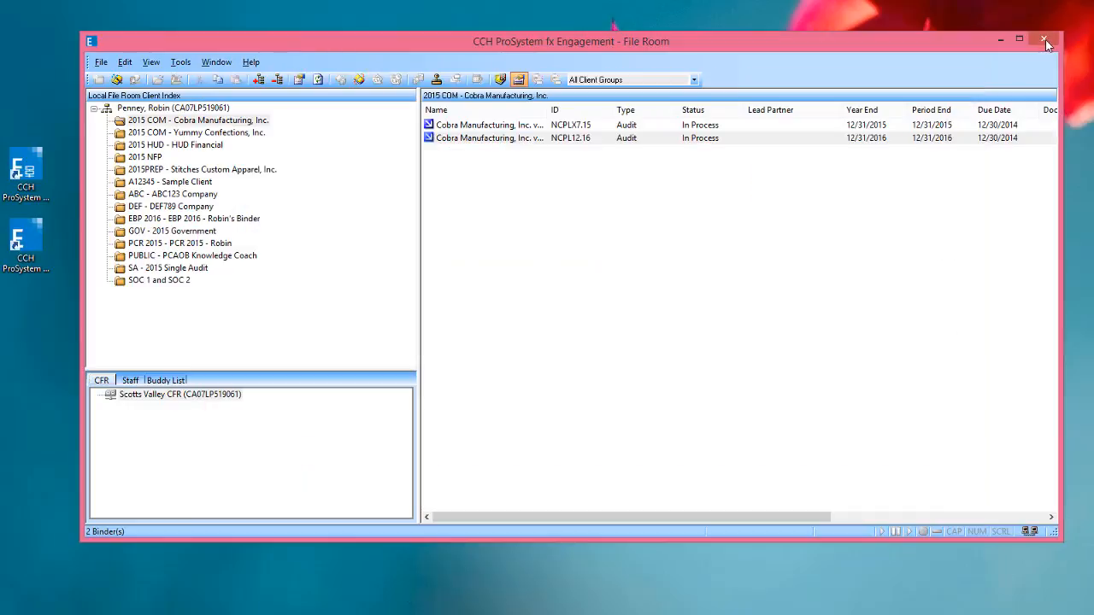
pyautogui.click(1045, 41)
pyautogui.write('ADMI')
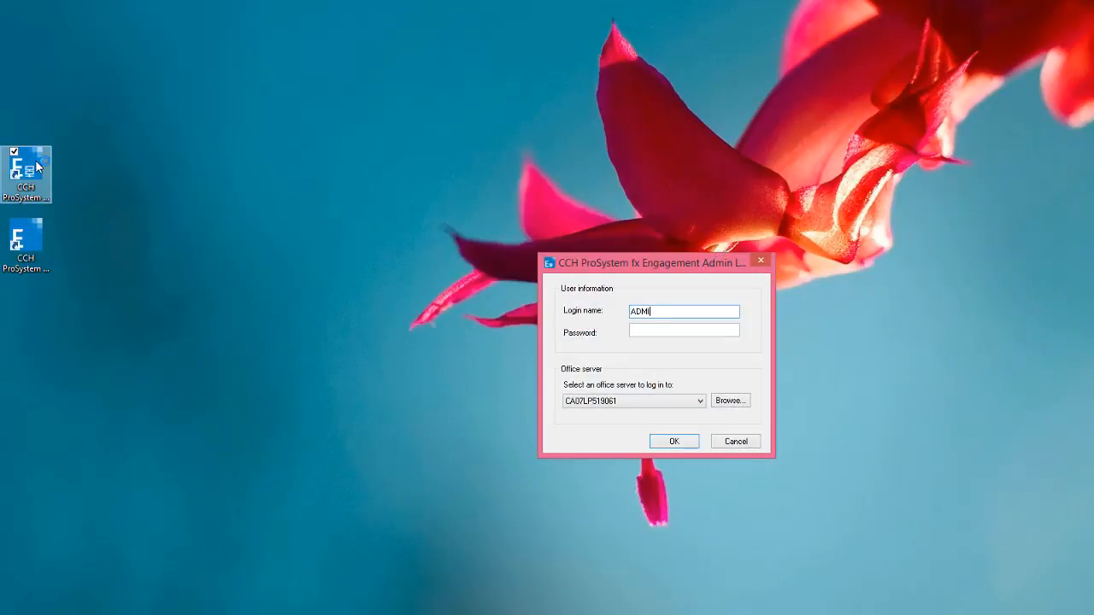
pyautogui.click(674, 441)
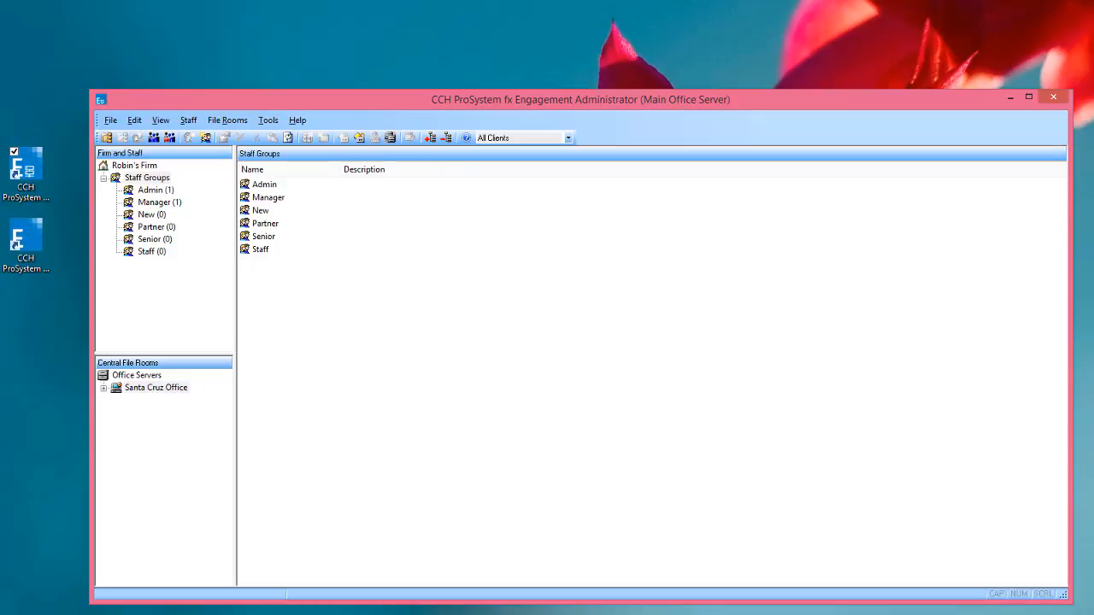
pyautogui.moveTo(126, 138)
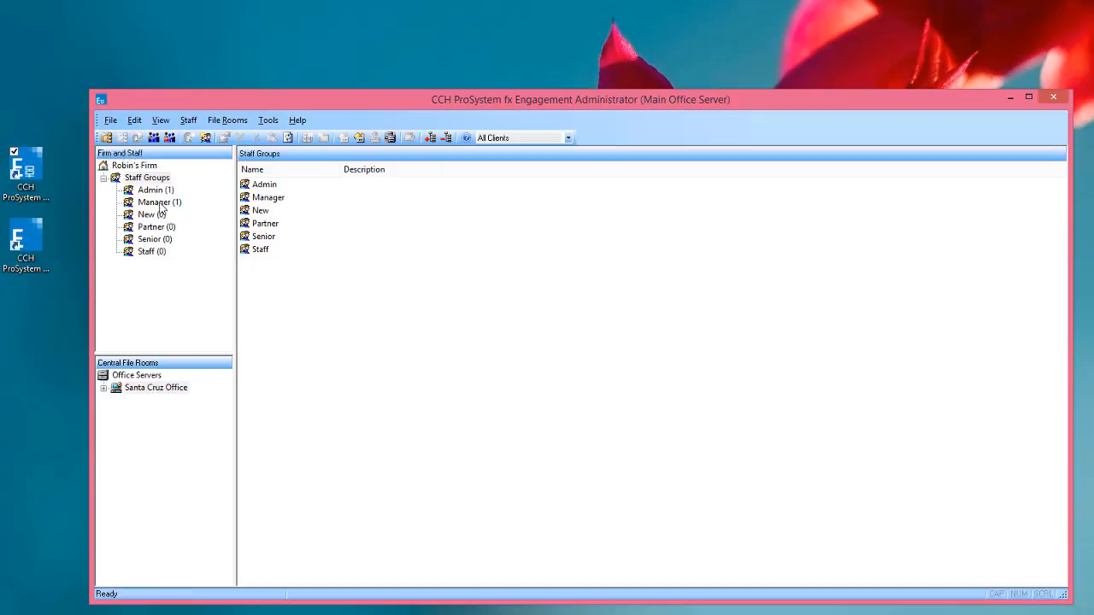
pyautogui.moveTo(164, 213)
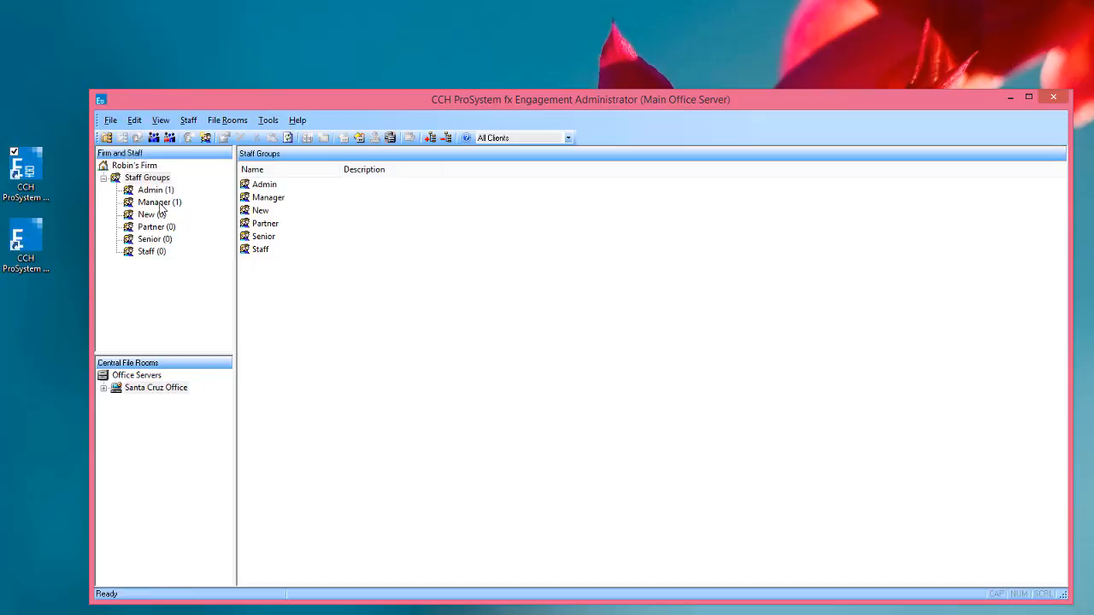
pyautogui.click(155, 203)
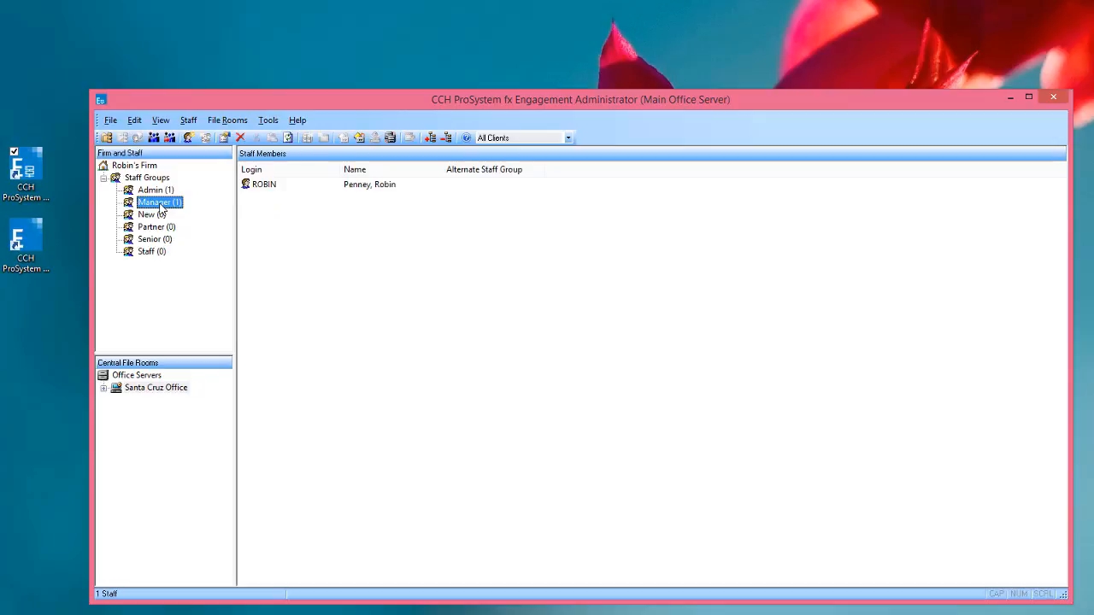
pyautogui.rightClick(159, 202)
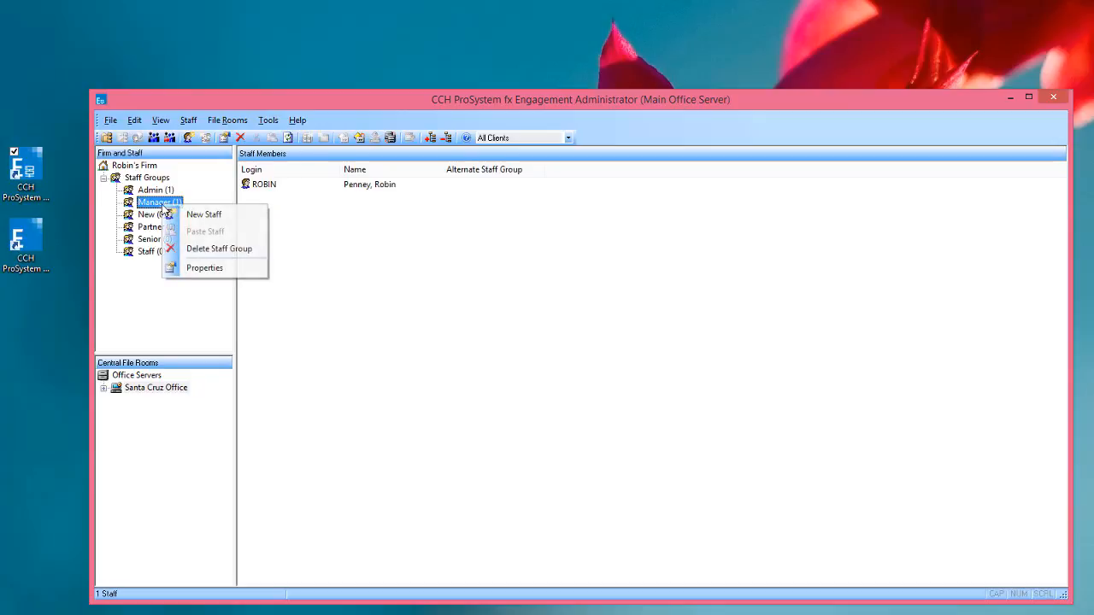
pyautogui.moveTo(205, 268)
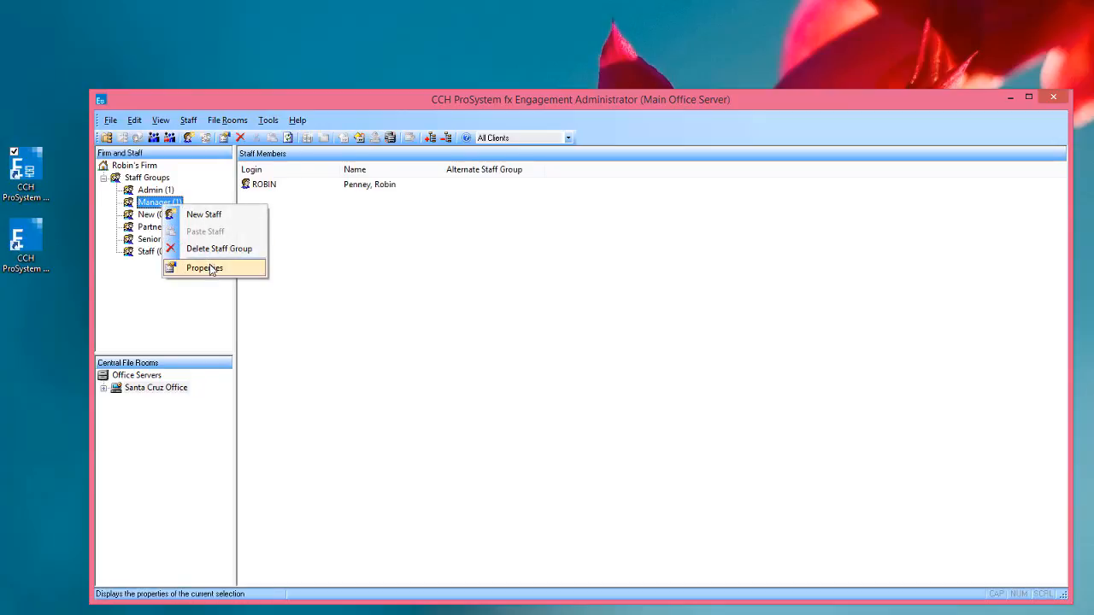
# Step: Enable 'Insert Knowledge Coach workpapers from unreleased titles' for the Manager group and save it
pyautogui.click(205, 267)
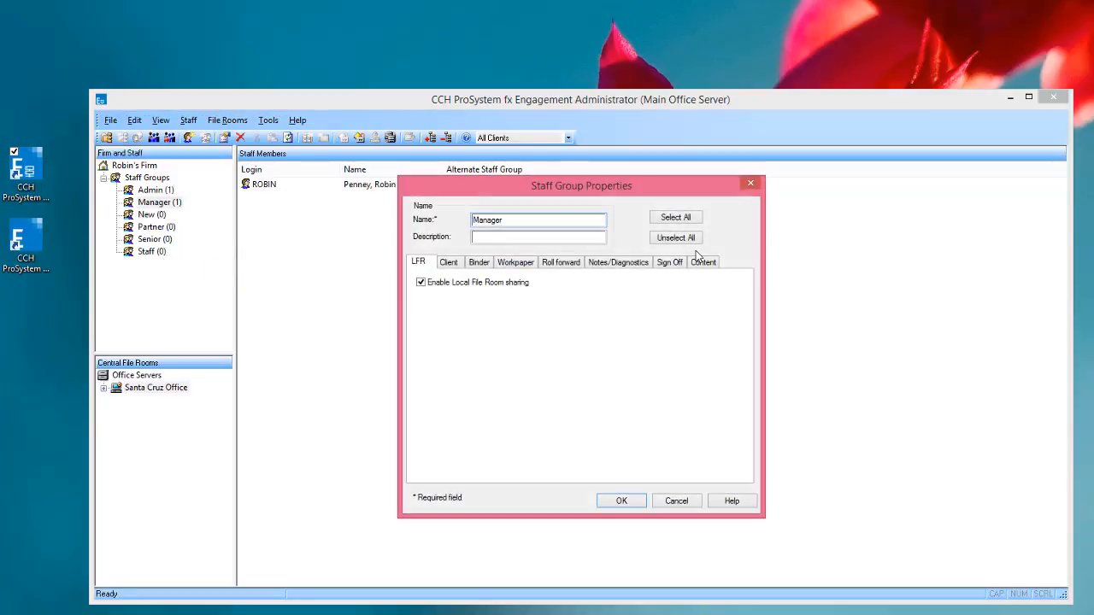
pyautogui.click(702, 261)
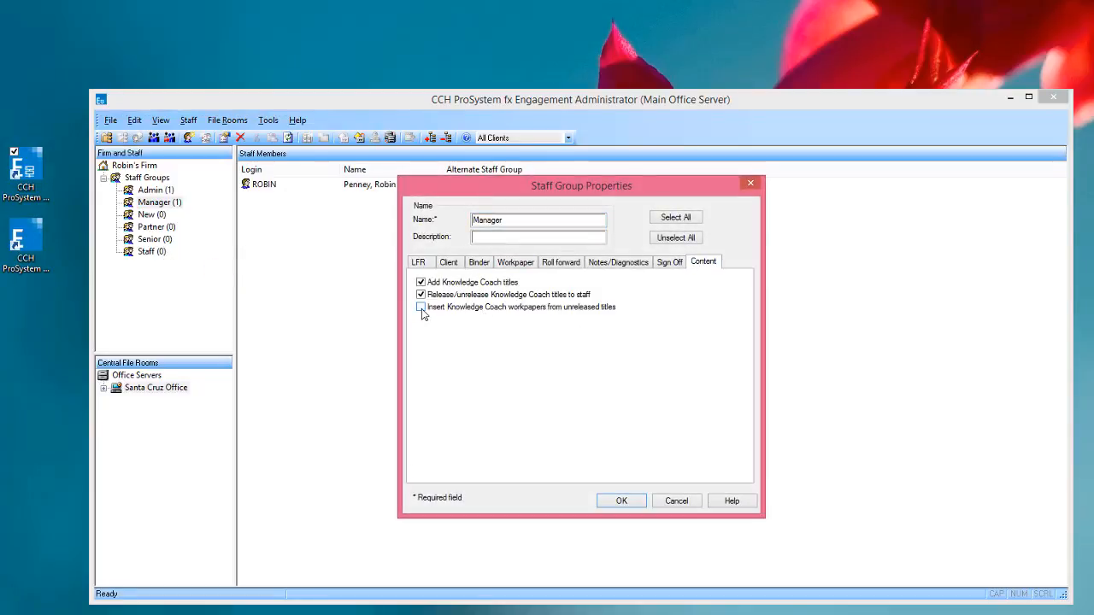
pyautogui.click(421, 307)
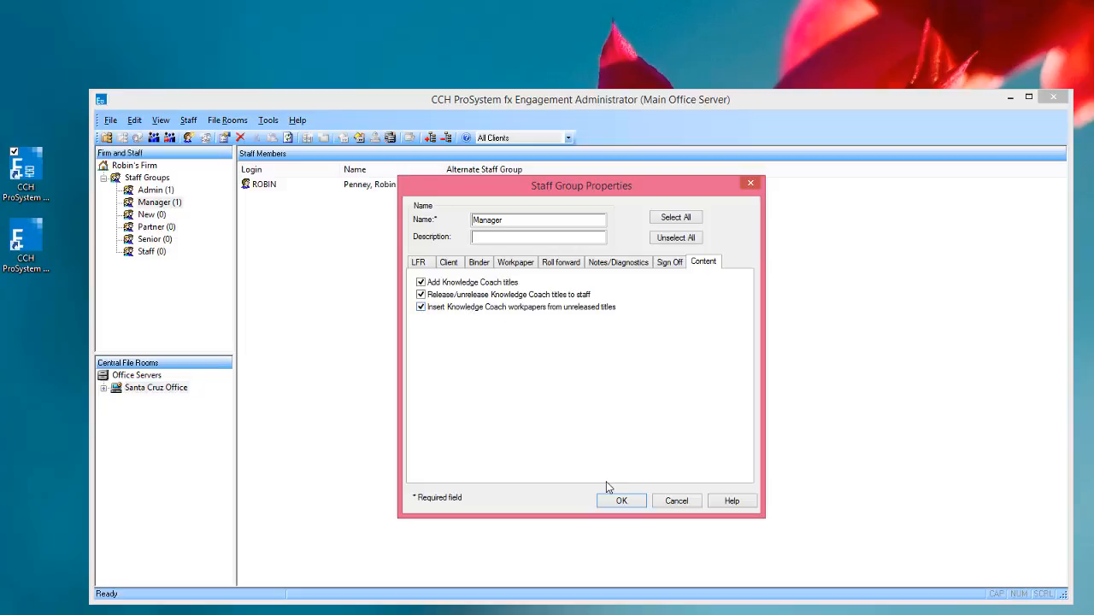
pyautogui.click(621, 501)
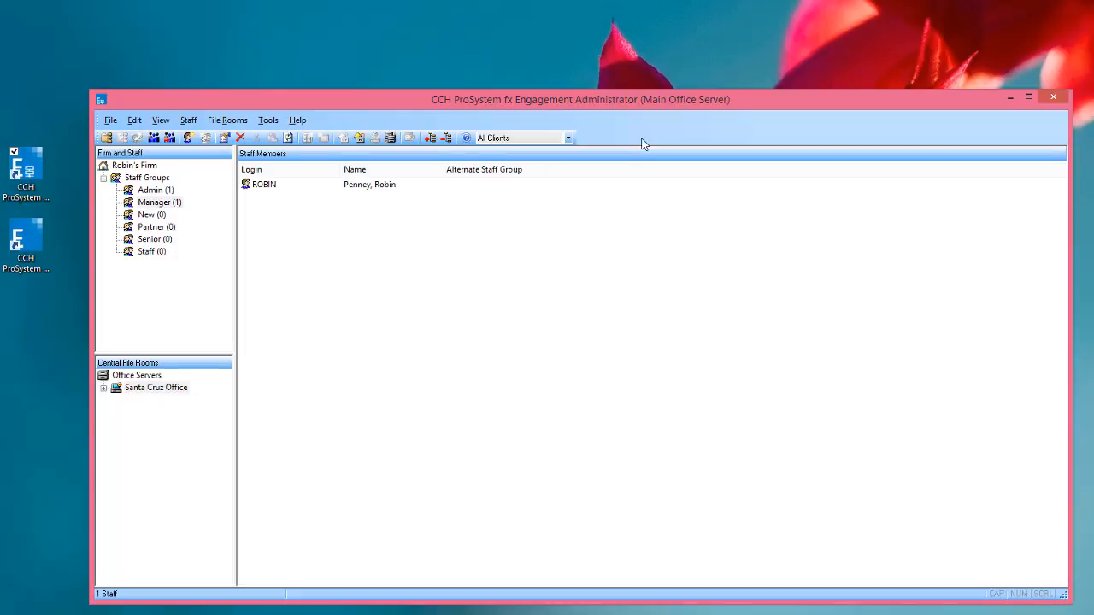
pyautogui.click(1052, 96)
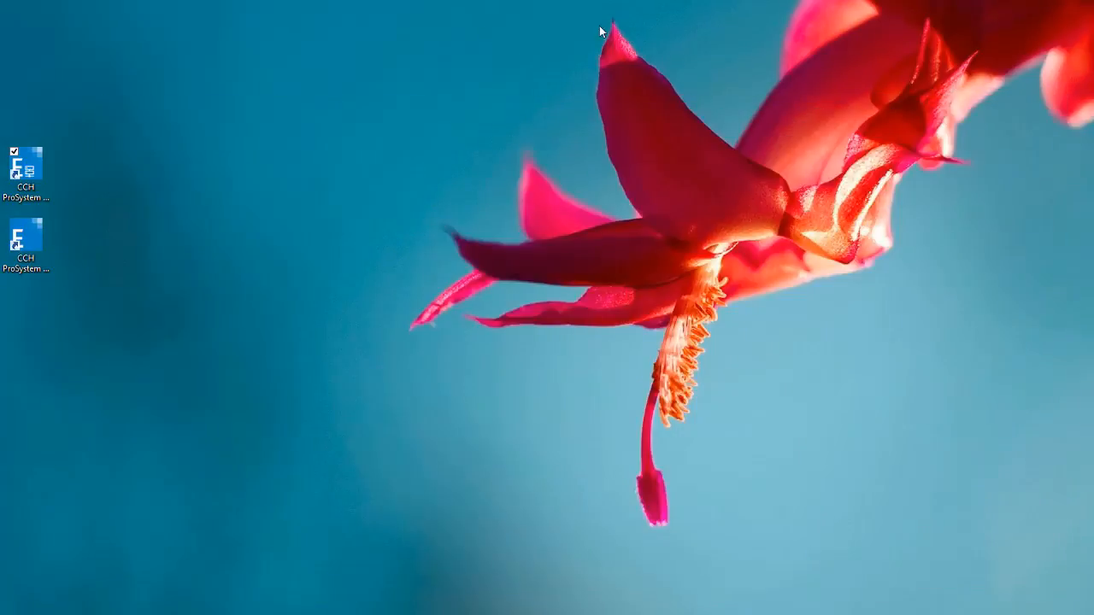
# Step: Sign in to Engagement and reopen the Cobra Manufacturing 12/31/2016 binder, dismissing the diagnostics prompt
pyautogui.doubleClick(25, 244)
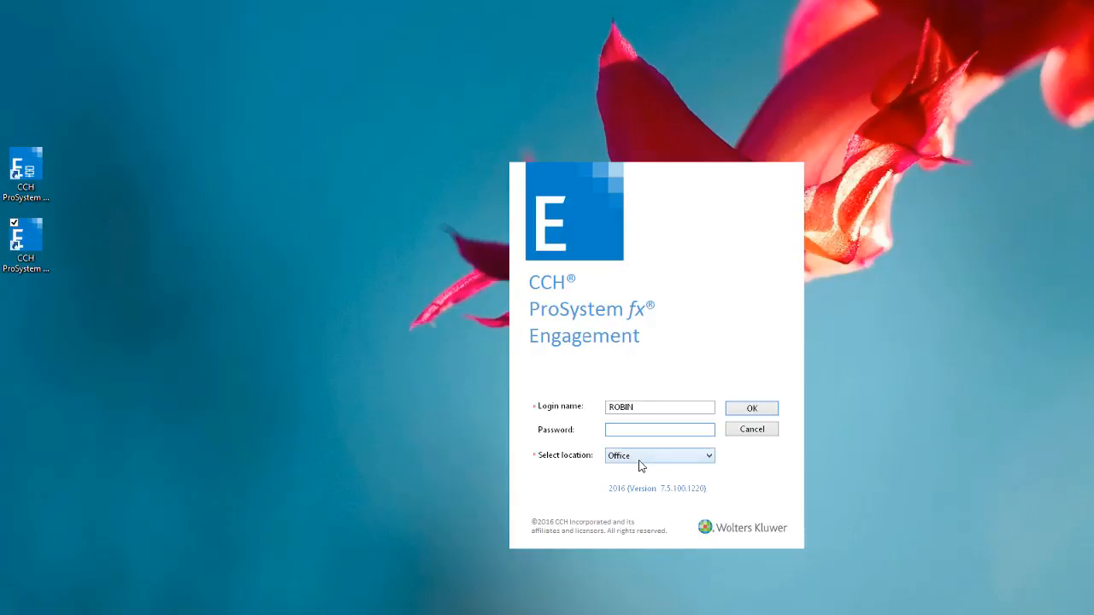
pyautogui.click(751, 407)
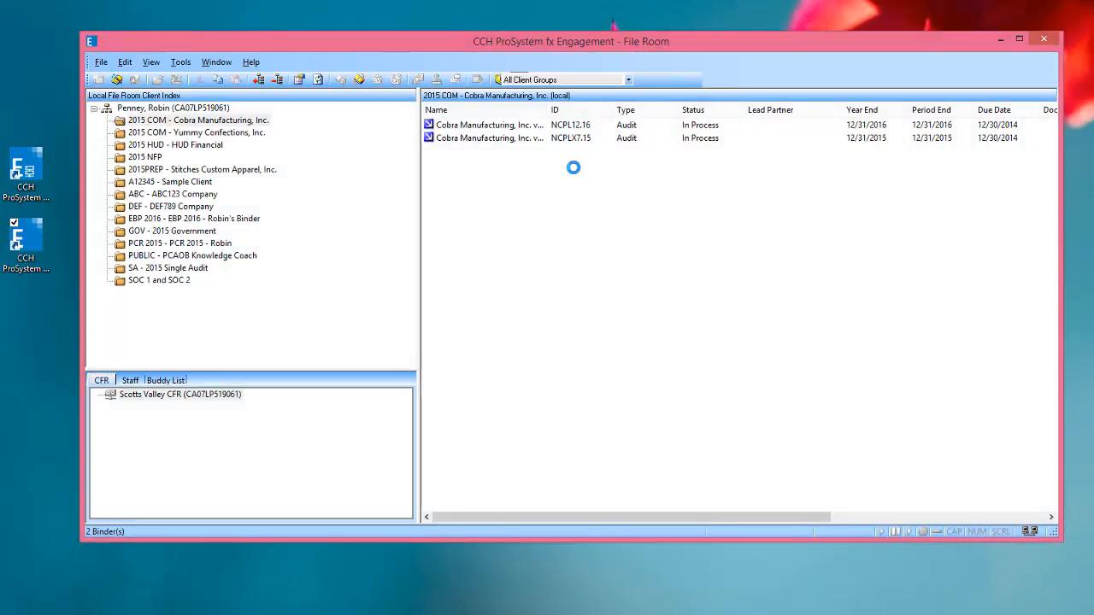
pyautogui.click(199, 120)
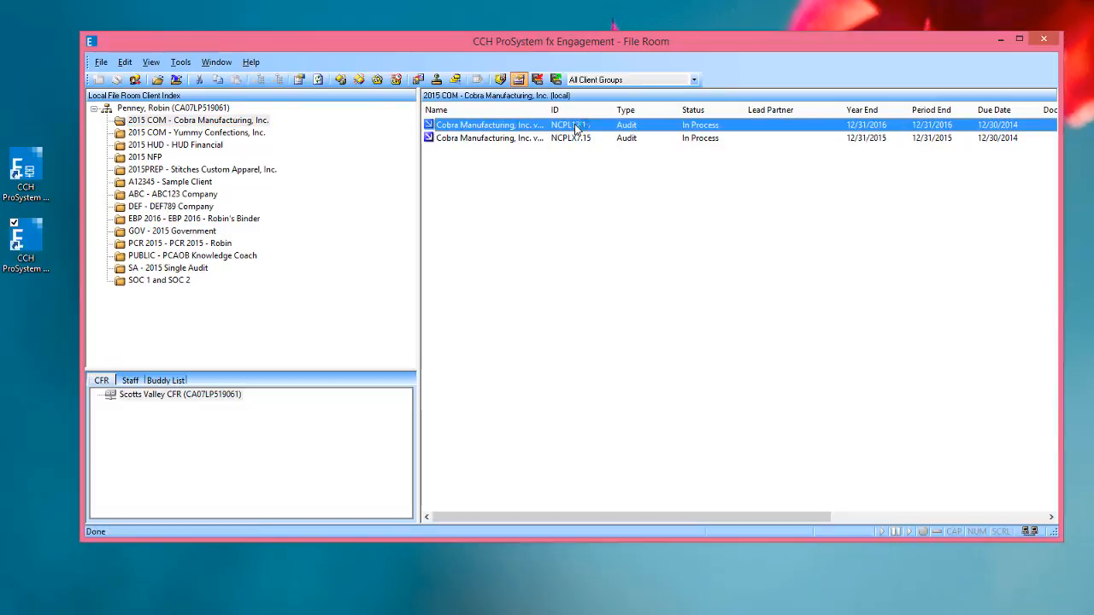
pyautogui.doubleClick(489, 125)
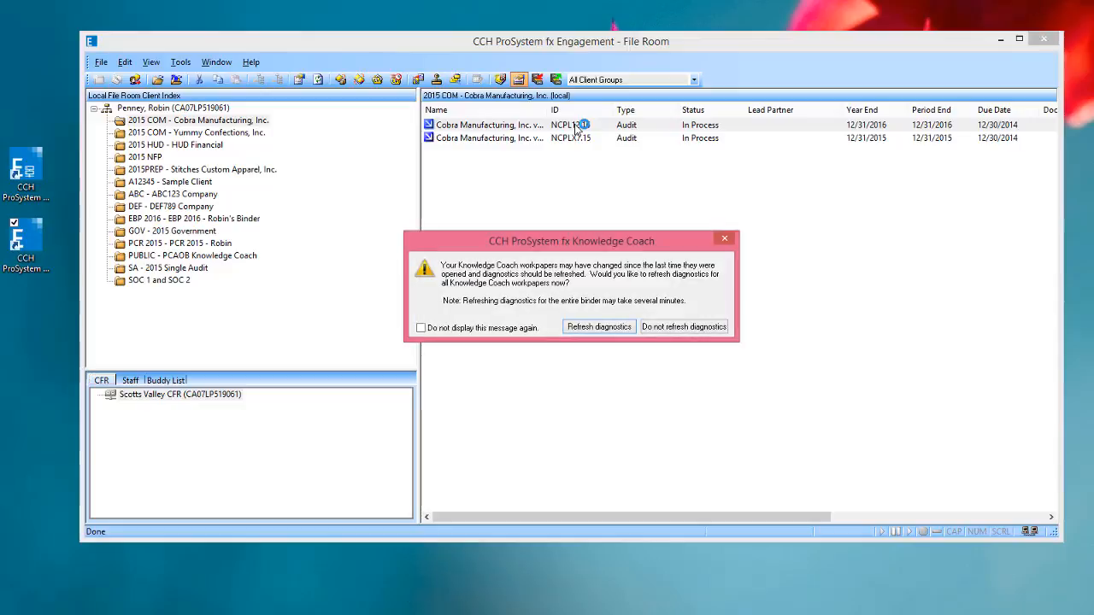
pyautogui.click(683, 326)
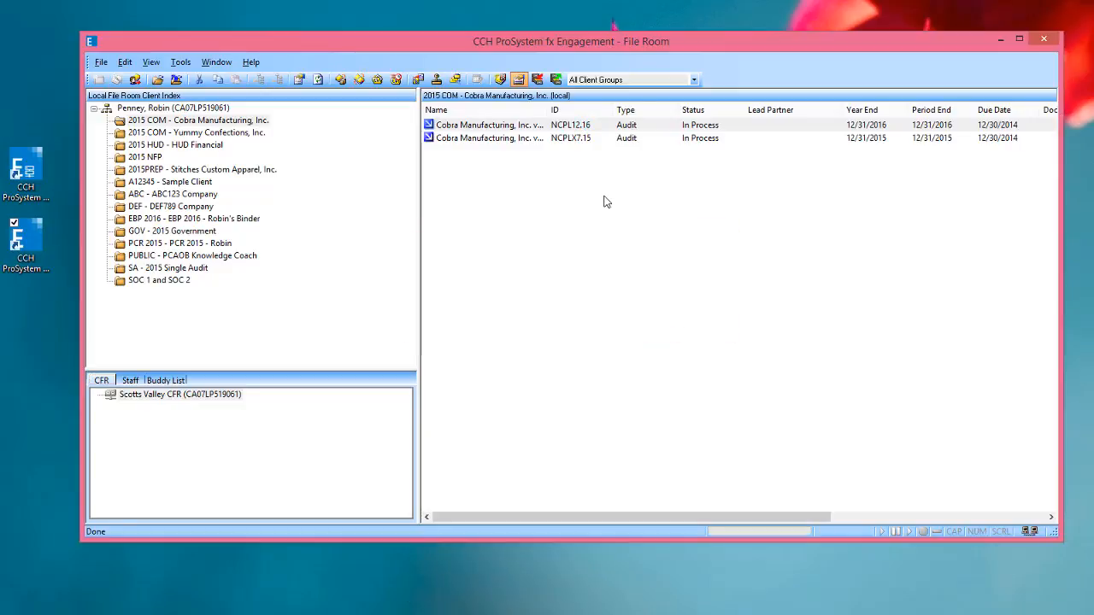
pyautogui.doubleClick(488, 125)
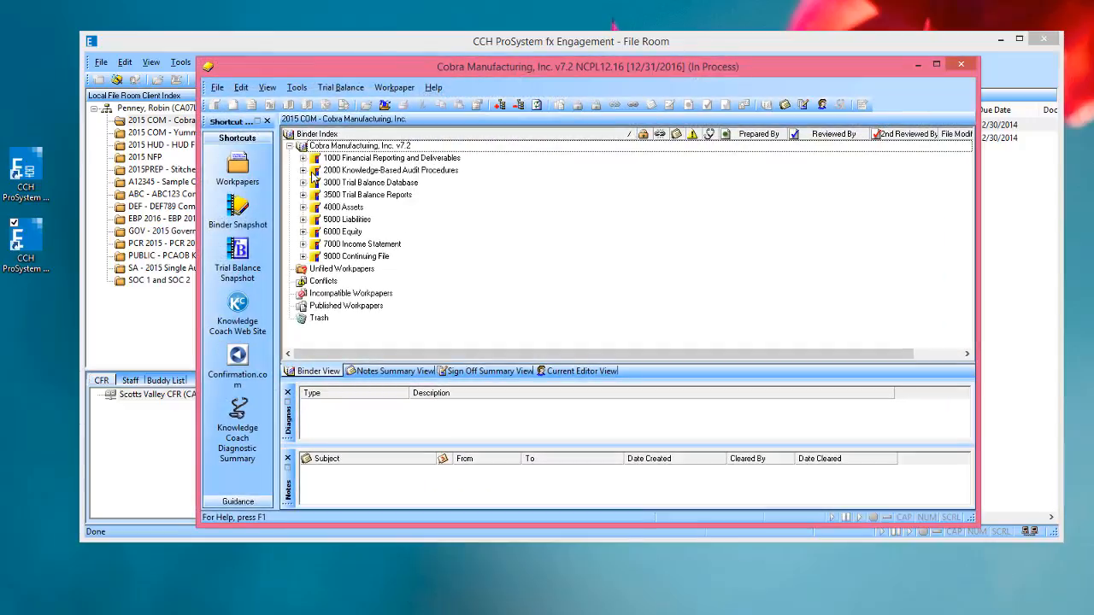
# Step: Start a New Knowledge Coach Workpaper from the 2000 Knowledge-Based Audit Procedures tab
pyautogui.rightClick(390, 170)
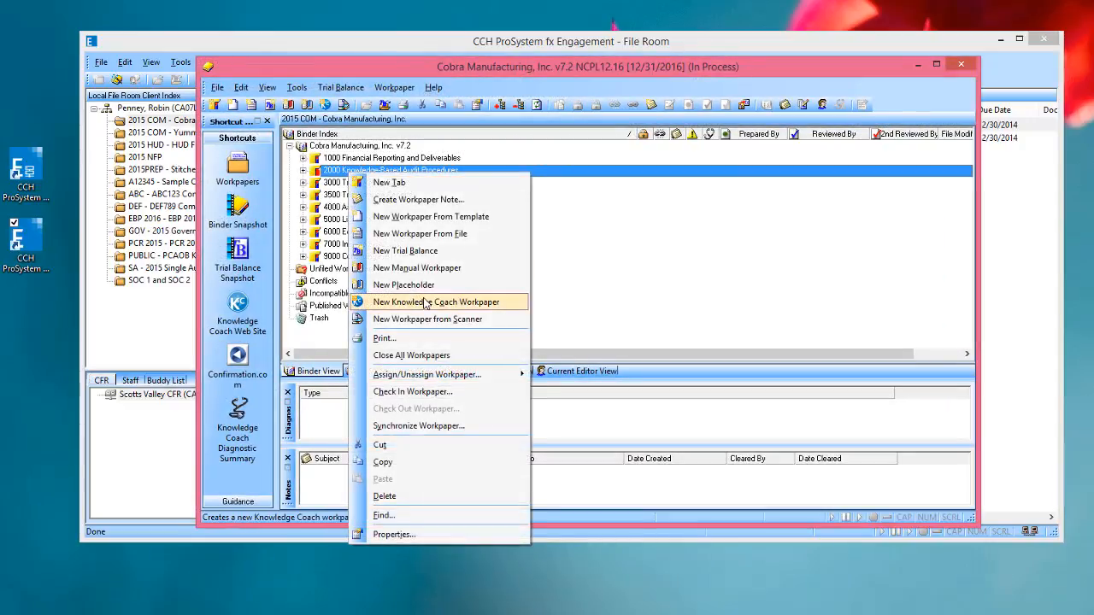
pyautogui.click(437, 302)
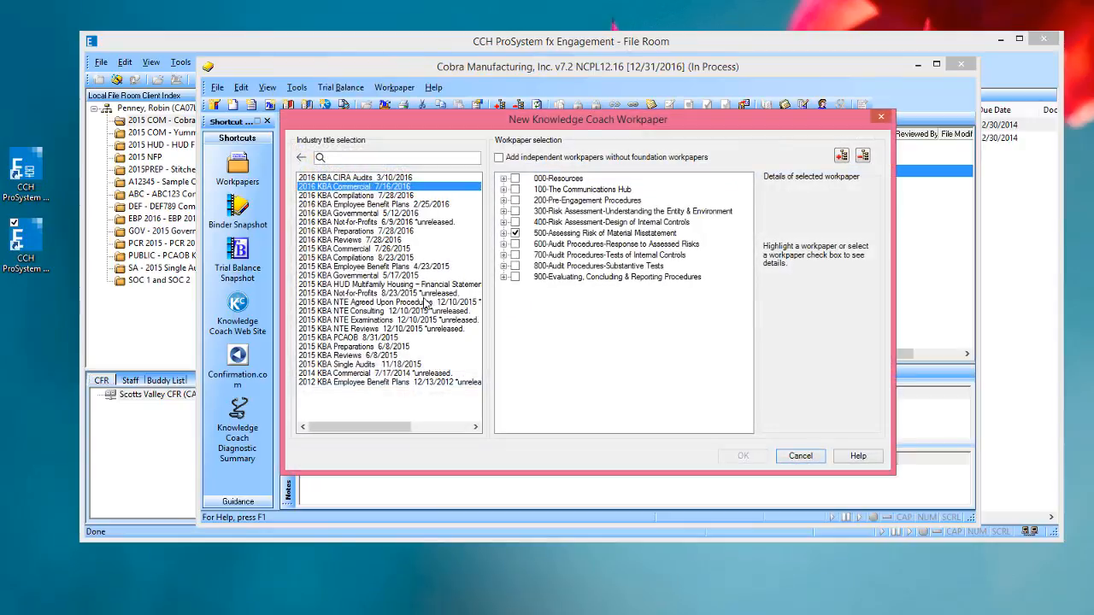
pyautogui.moveTo(420, 214)
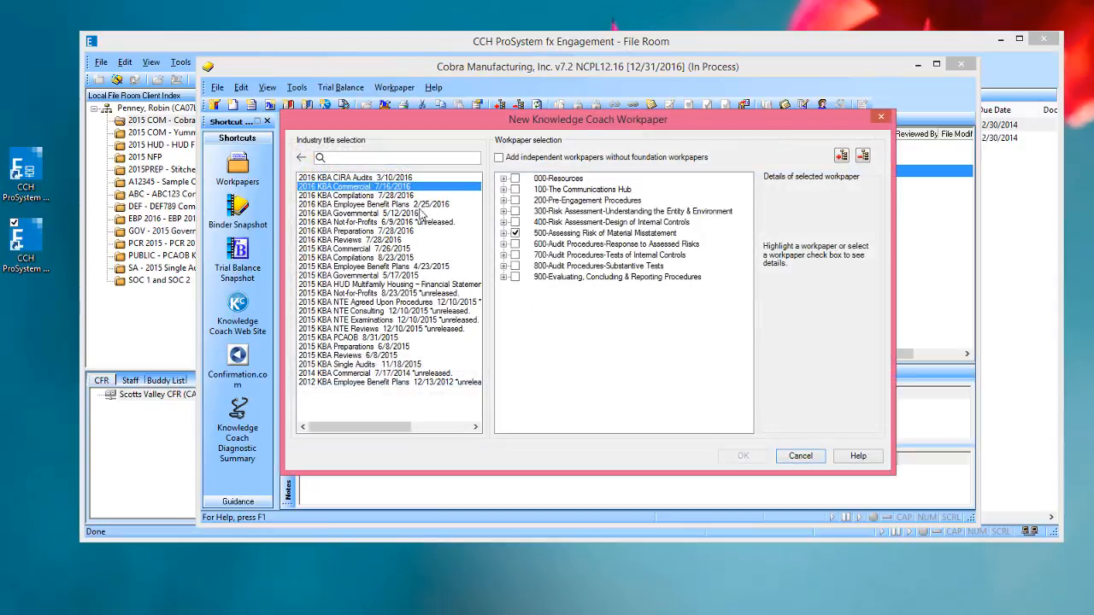
pyautogui.moveTo(423, 245)
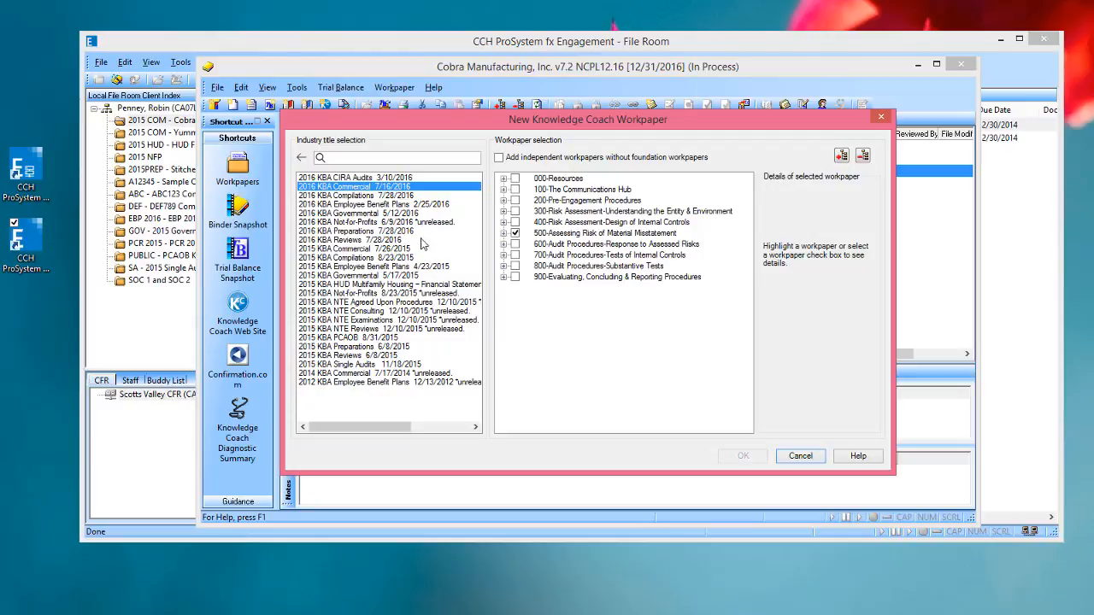
pyautogui.moveTo(435, 312)
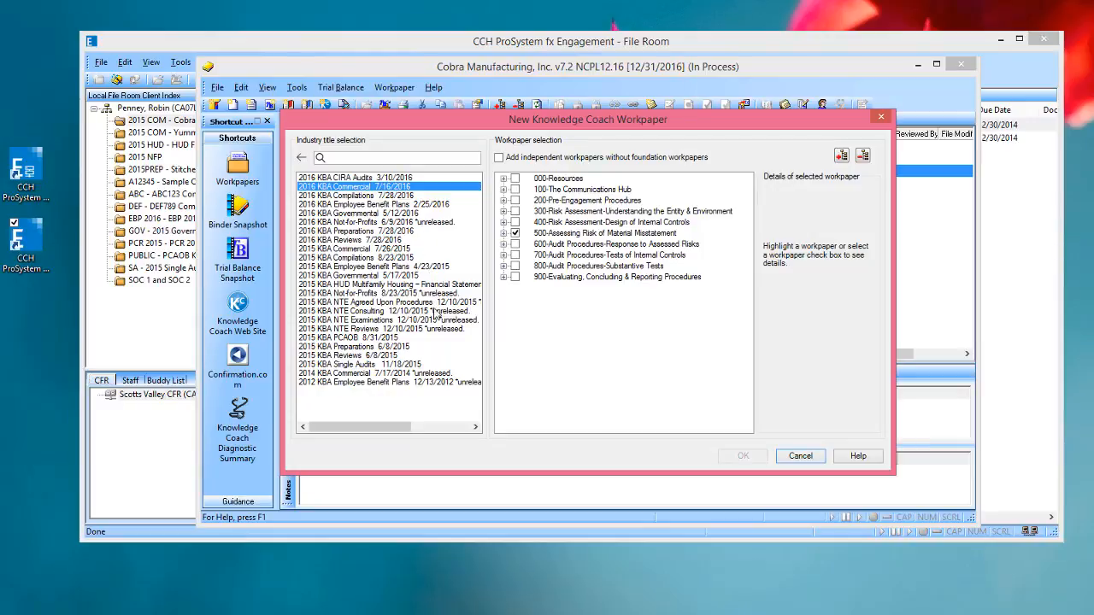
pyautogui.moveTo(442, 336)
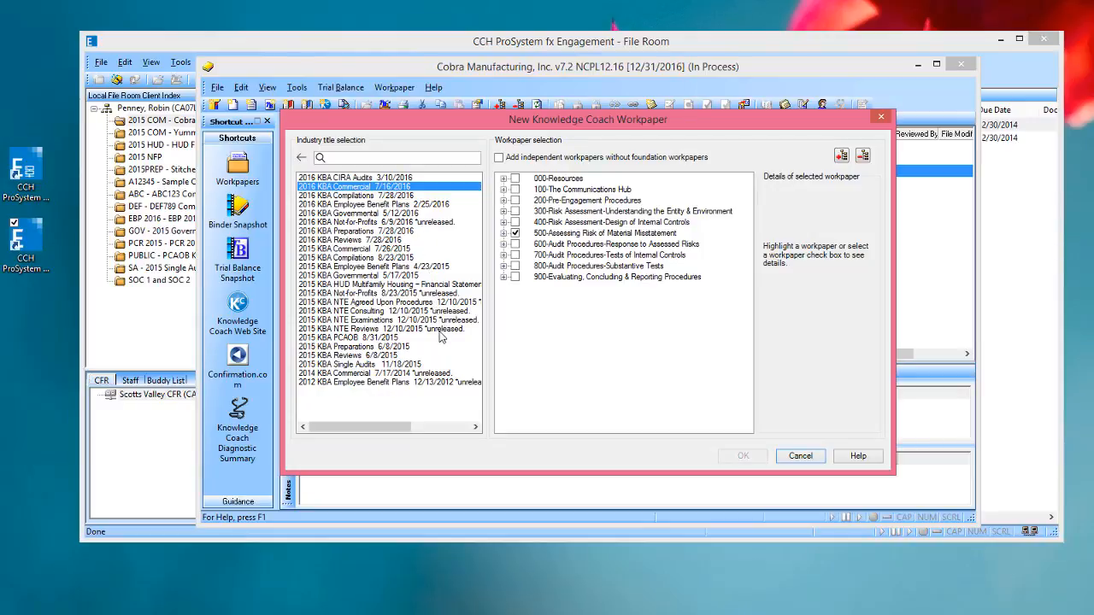
pyautogui.moveTo(440, 304)
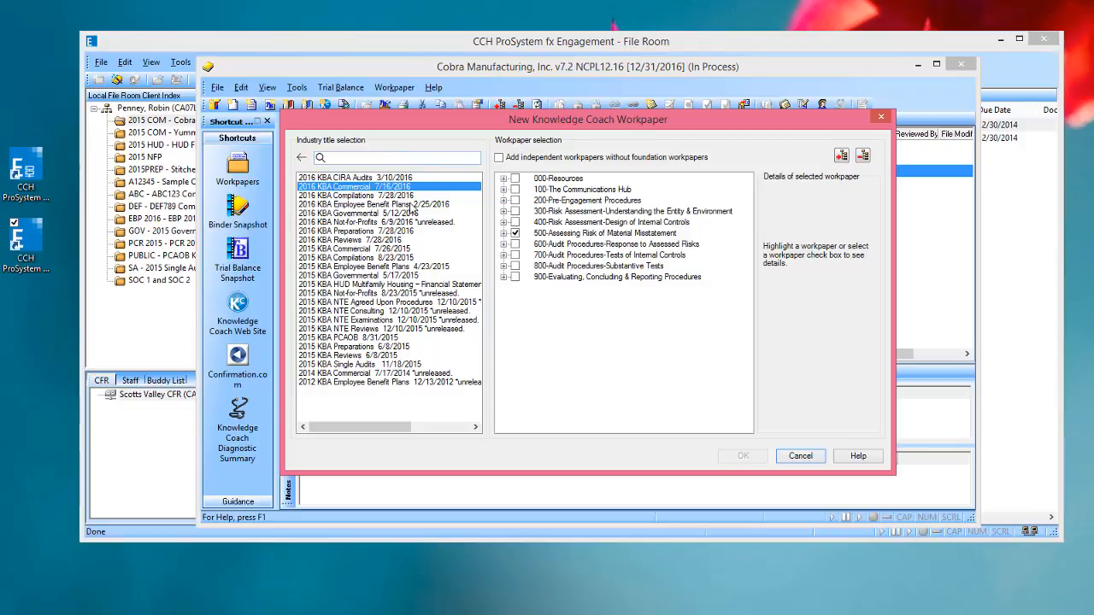
pyautogui.moveTo(437, 229)
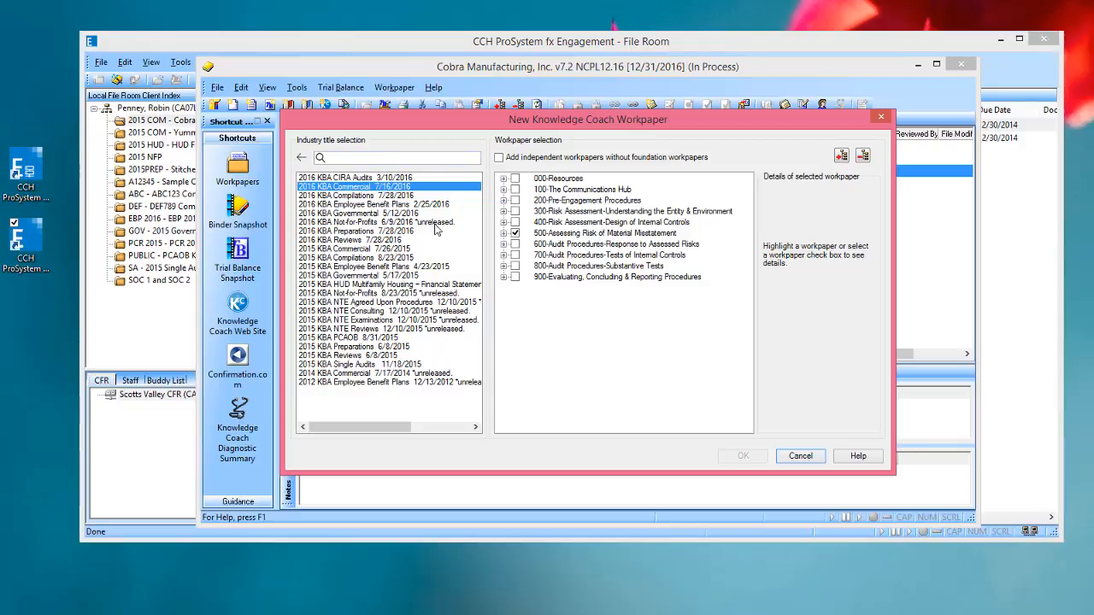